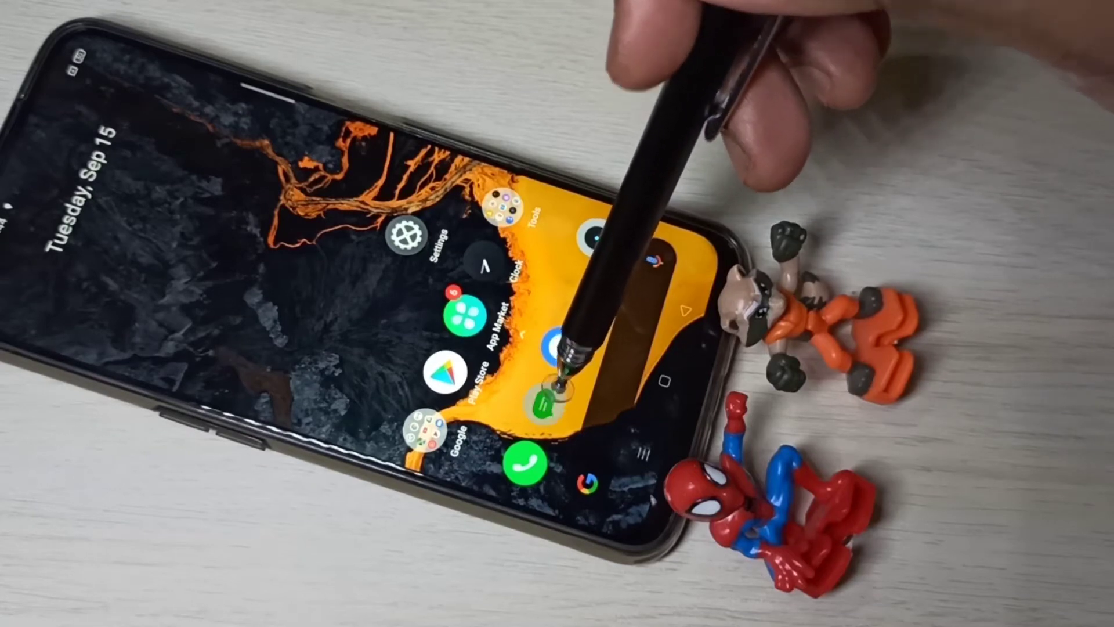
Launch Google Messages from the home screen icon.
{"action": "left_click", "coordinate": [550, 394]}
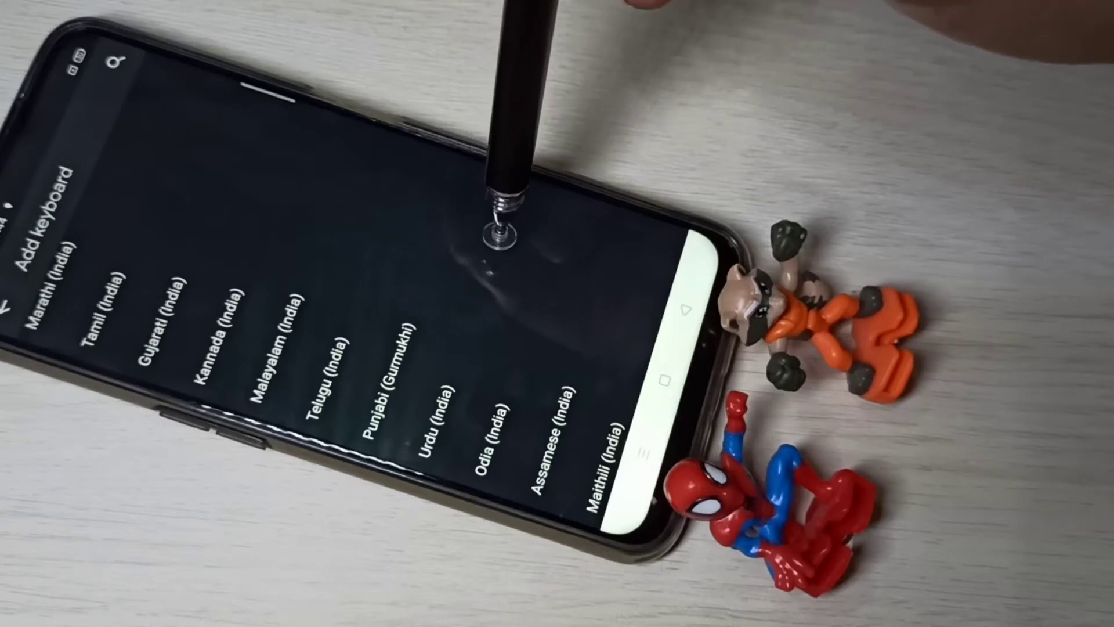
Scroll the Add keyboard language list to find Hindi among suggested languages.
{"action": "scroll", "scroll_direction": "down", "scroll_amount": 3}
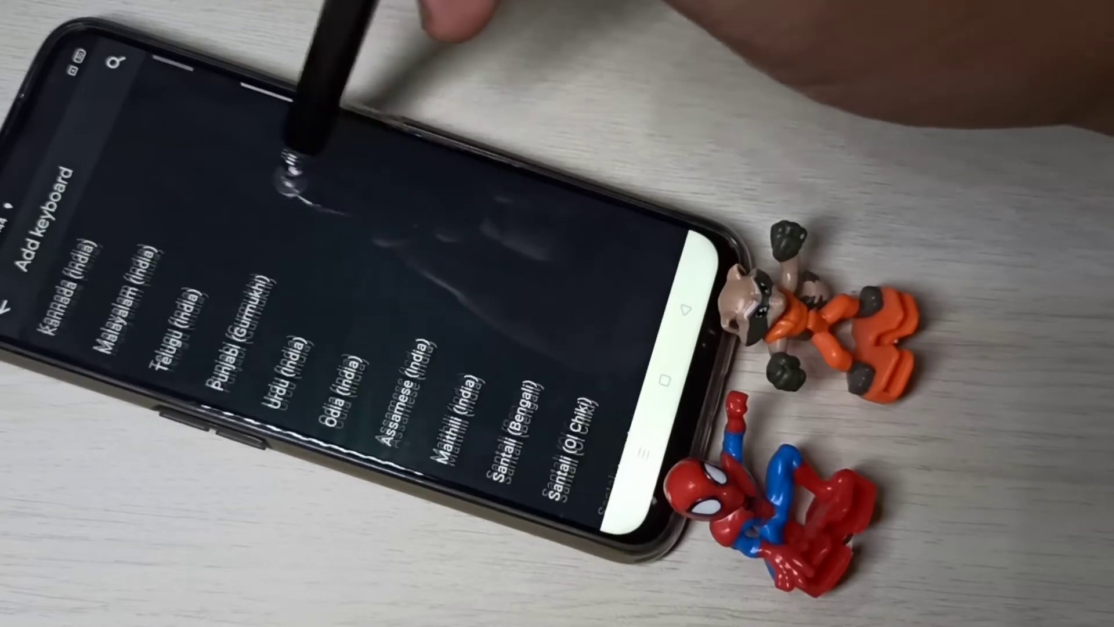
{"action": "scroll", "scroll_direction": "down", "scroll_amount": 3}
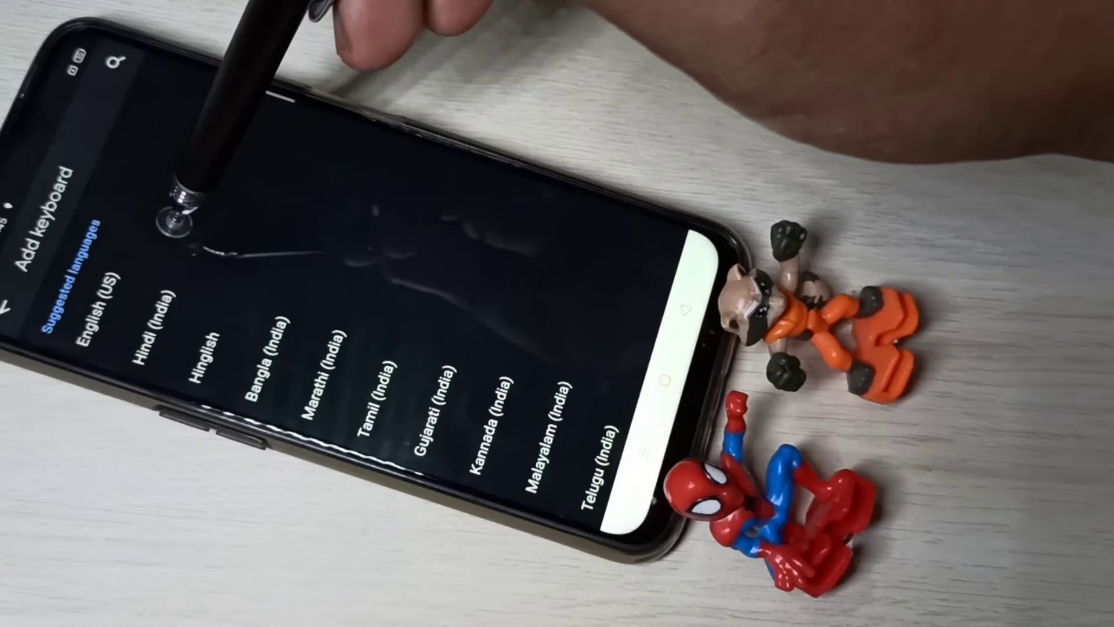
Add Hindi (India) with both abc → हिन्दी and Devanagari Hindi layouts.
{"action": "left_click", "coordinate": [142, 327]}
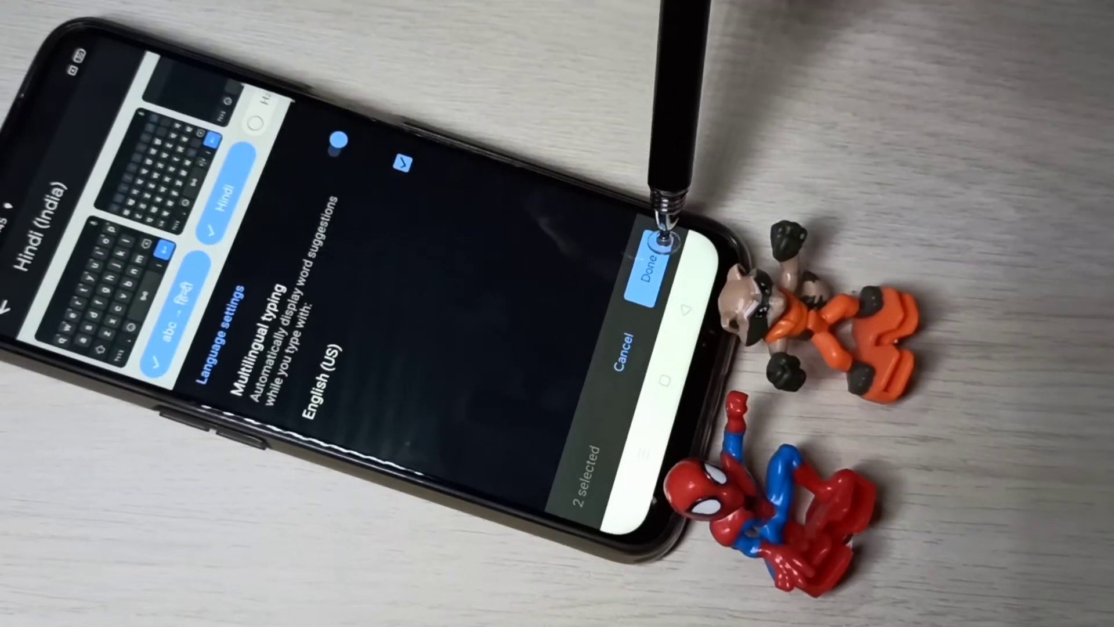
{"action": "left_click", "coordinate": [651, 269]}
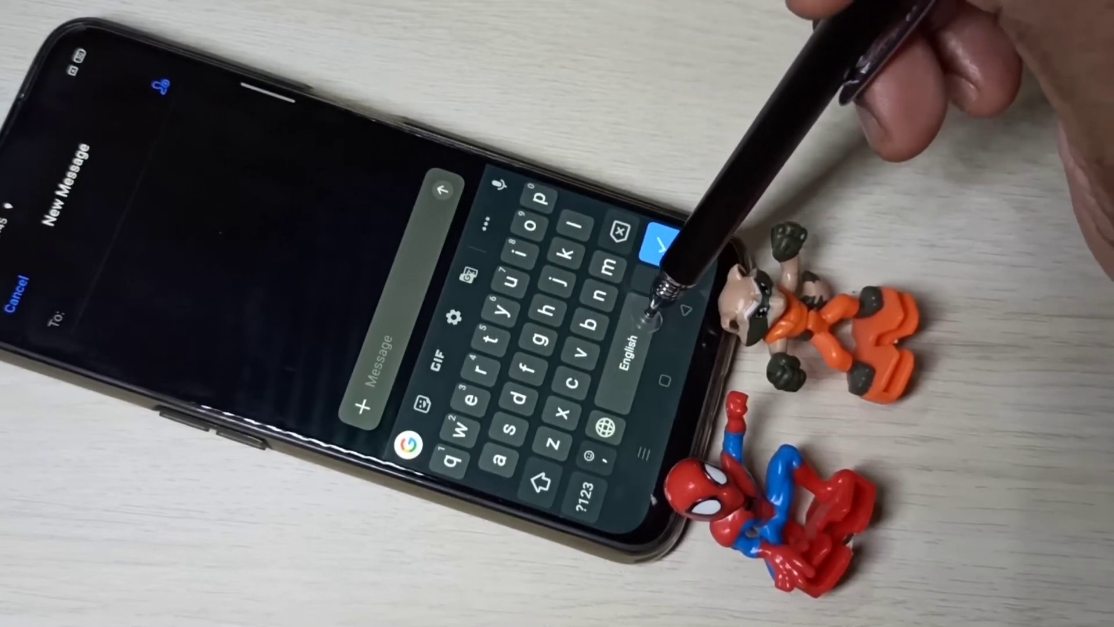
Open the Change keyboard dialog listing English (US) and both Hindi layouts.
{"action": "left_click", "coordinate": [609, 424]}
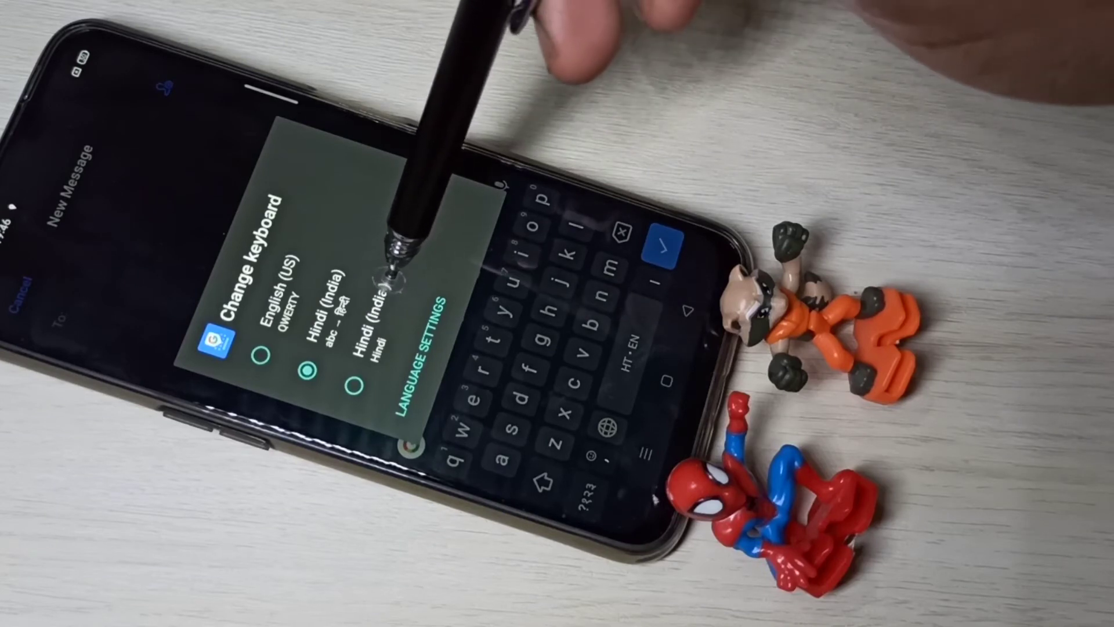
Switch to Devanagari Hindi, back to abc → हिन्दी, then type 'fggh' as a test.
{"action": "left_click", "coordinate": [373, 384]}
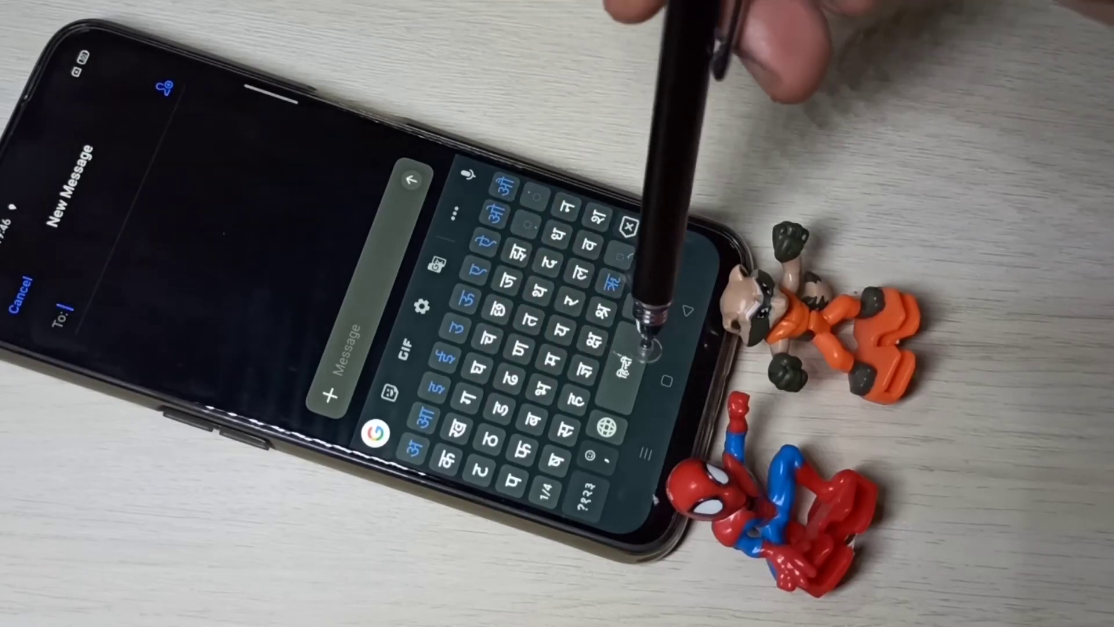
{"action": "mouse_move", "coordinate": [647, 320]}
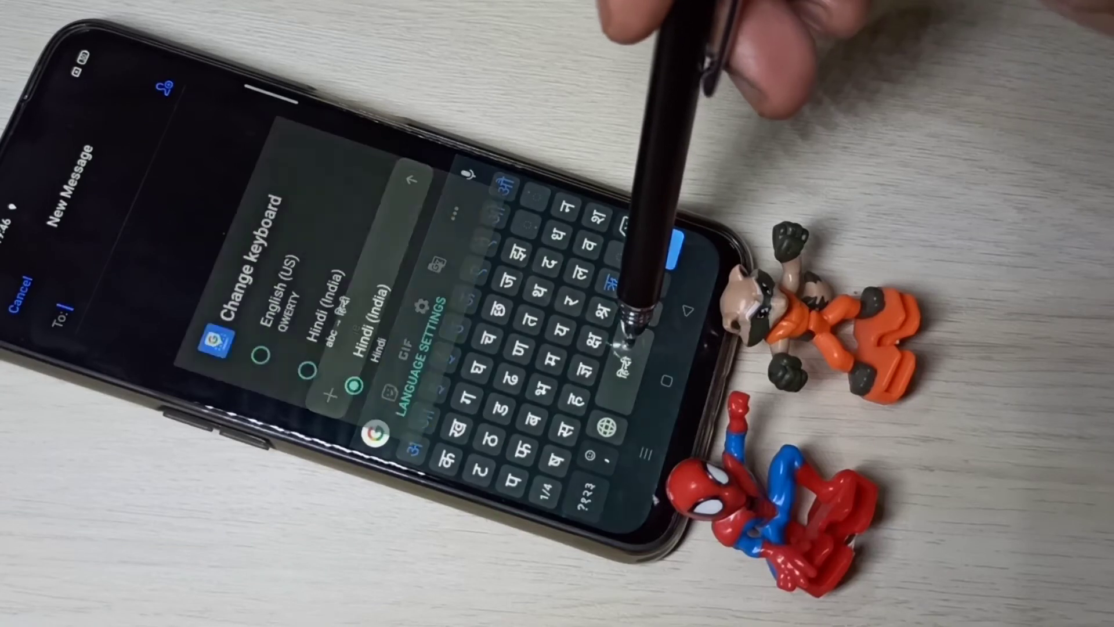
{"action": "left_click", "coordinate": [370, 371]}
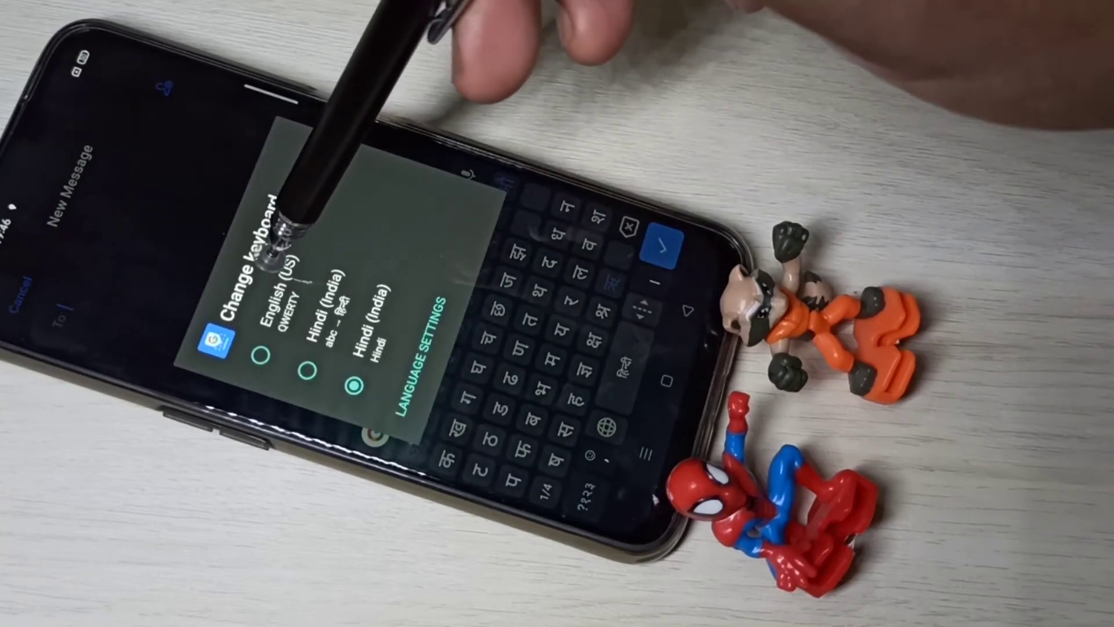
{"action": "left_click", "coordinate": [277, 284]}
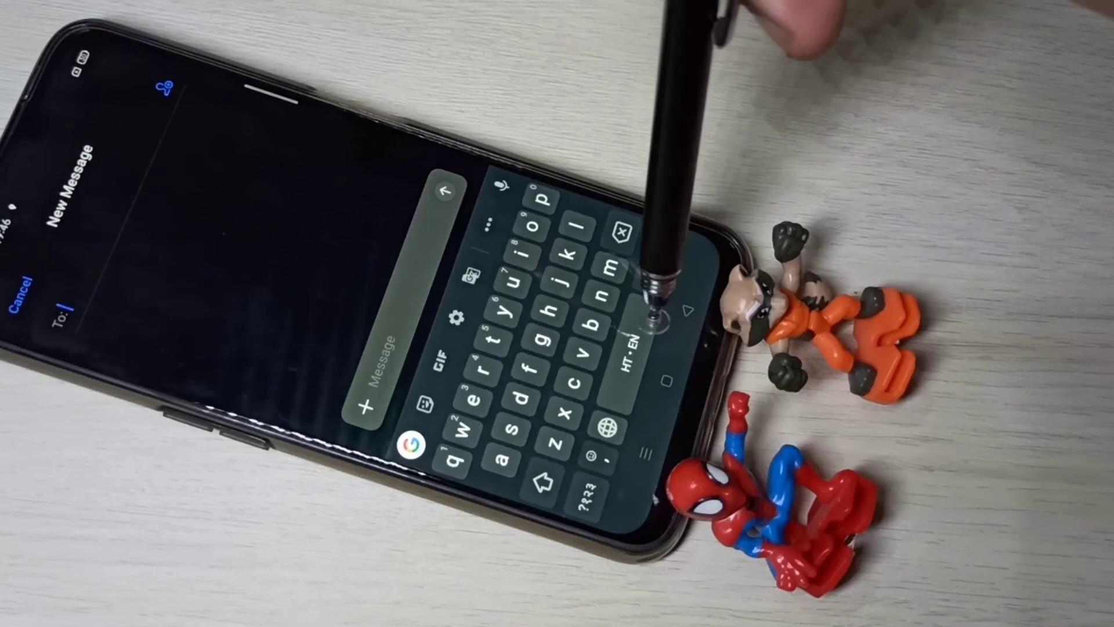
{"action": "type", "text": "fggh"}
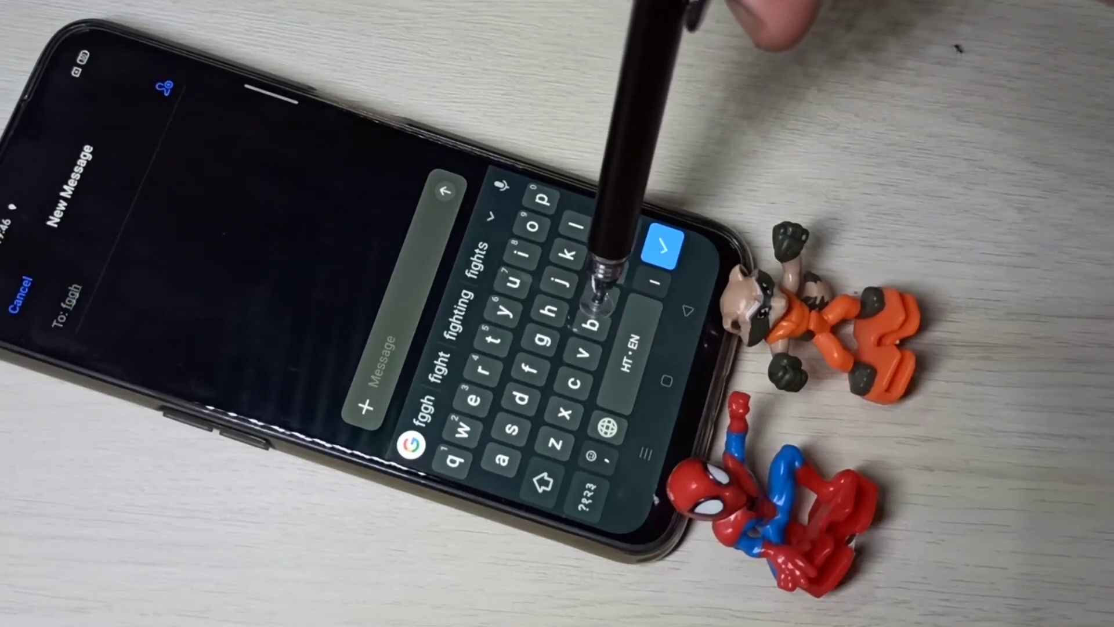